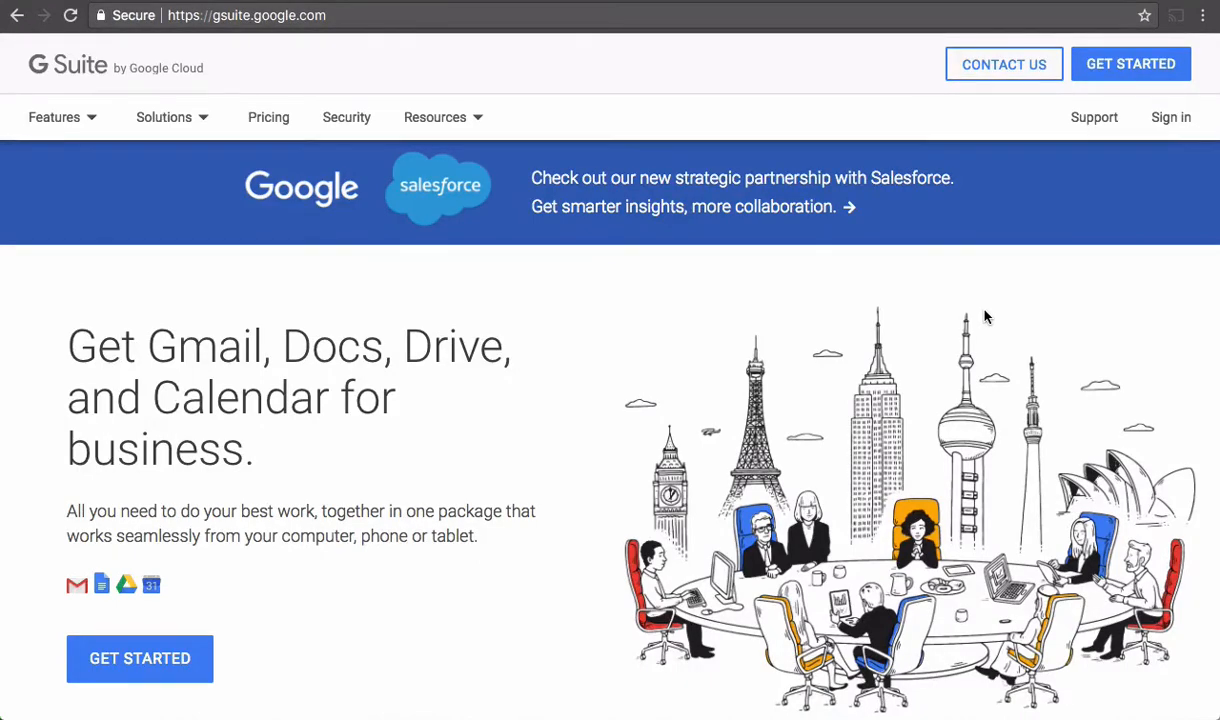
mouse_move(1112, 168)
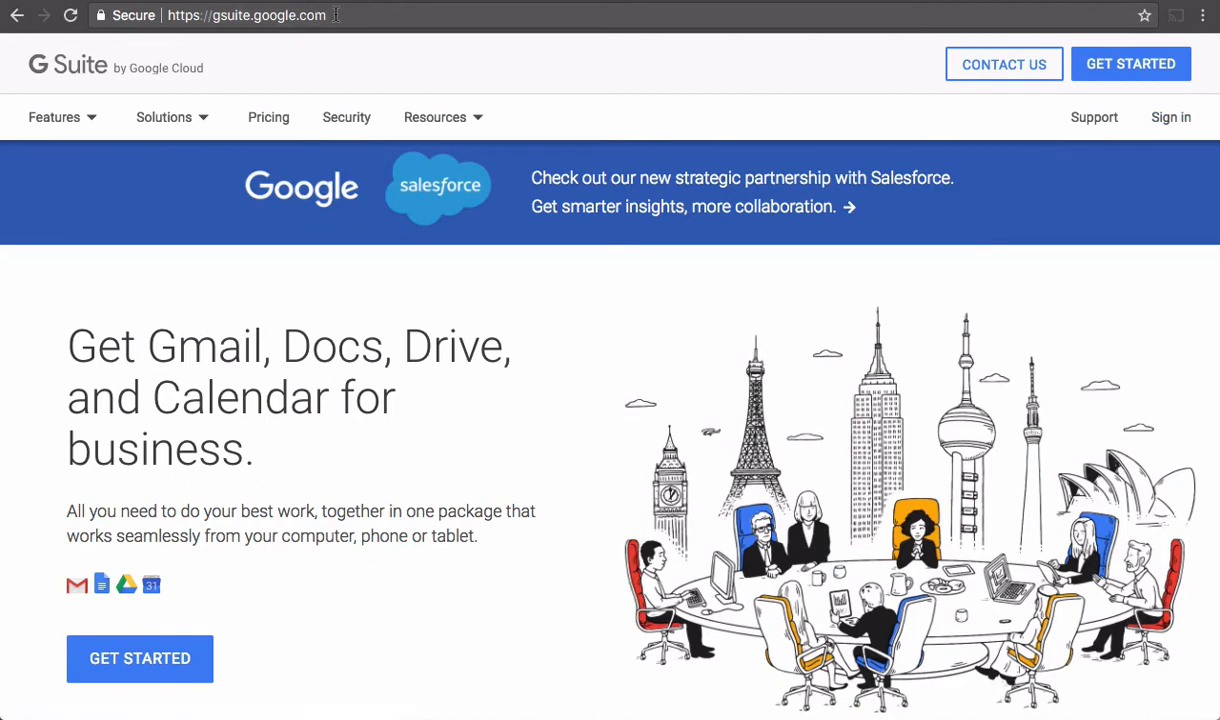
Step: Sign in to the Admin console for the foundationofme domain from gsuite.google.com
click(246, 16)
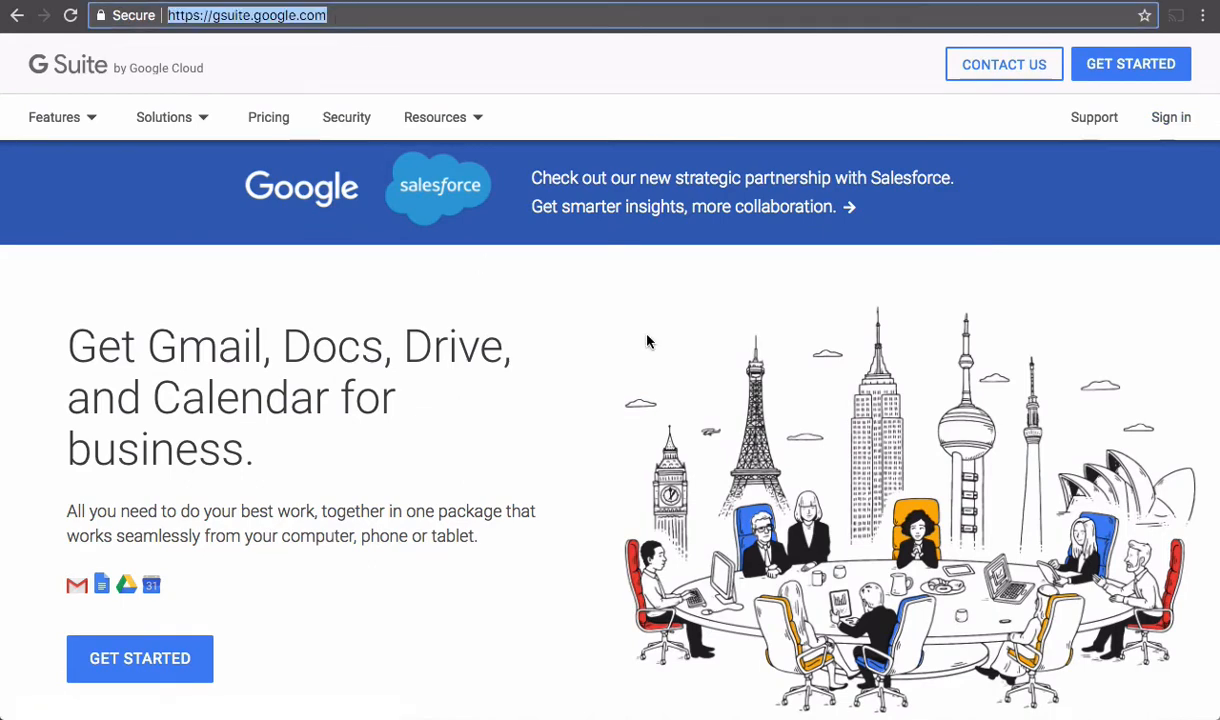
click(1170, 116)
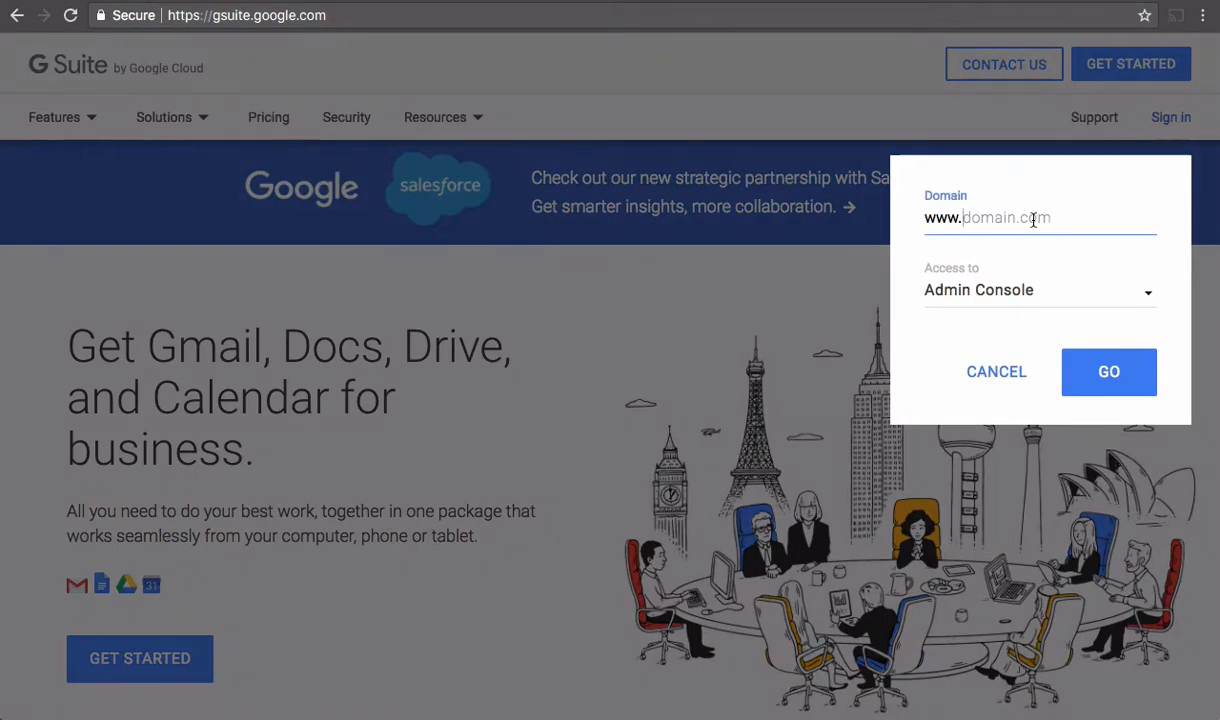
text(foundationof)
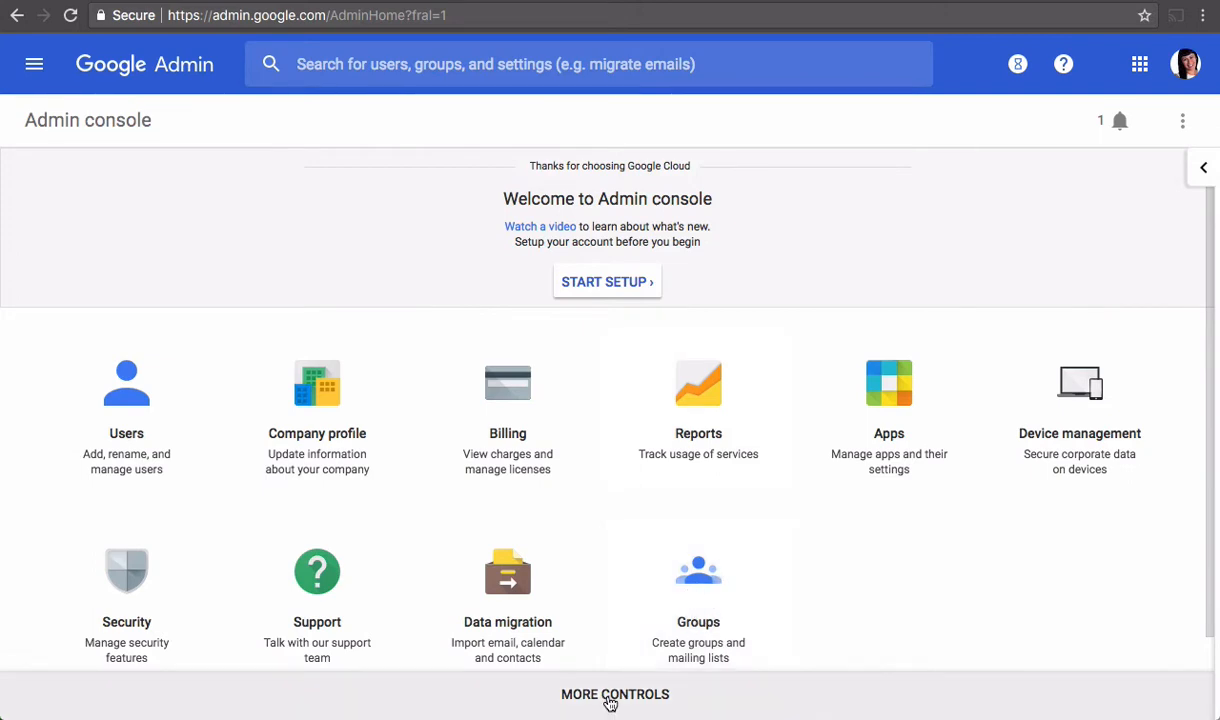
click(614, 694)
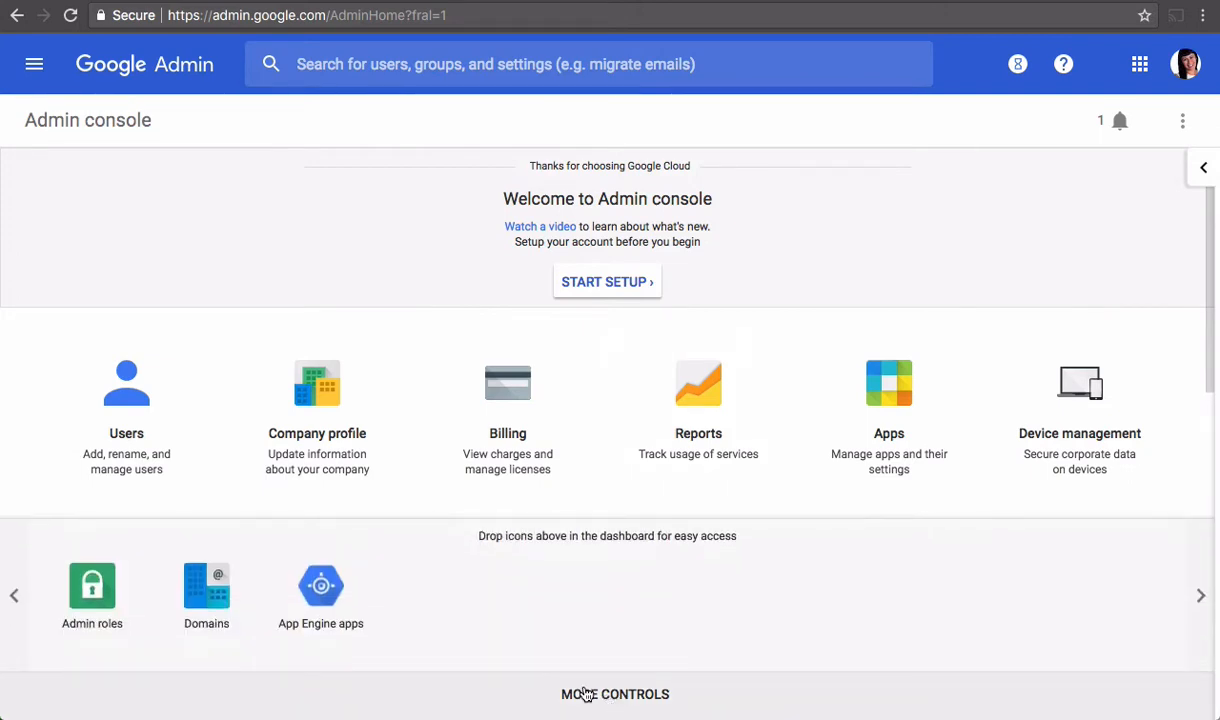
mouse_move(780, 456)
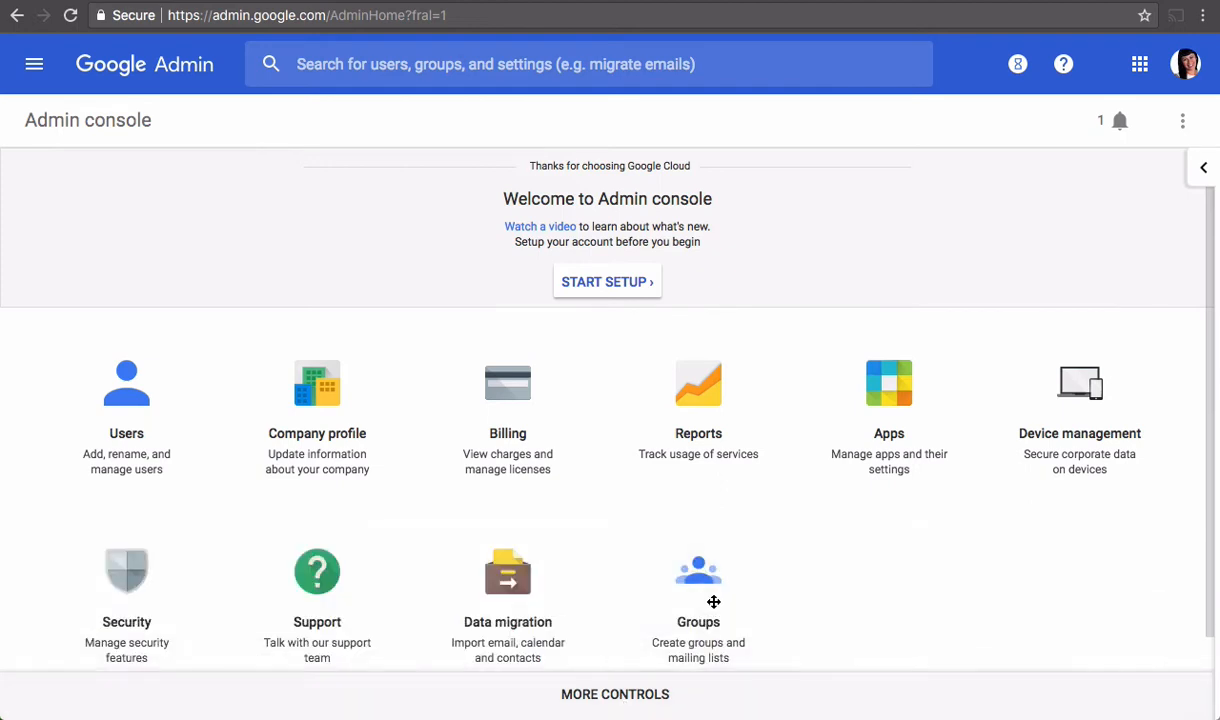
click(698, 590)
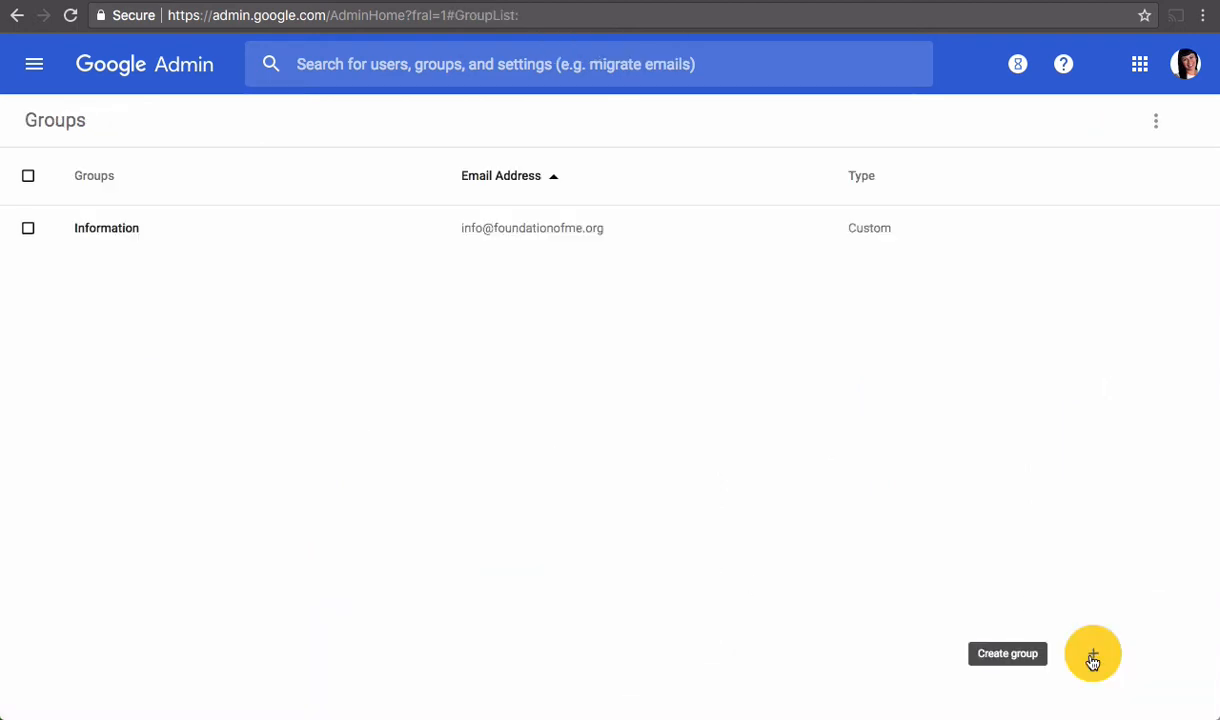
click(1092, 652)
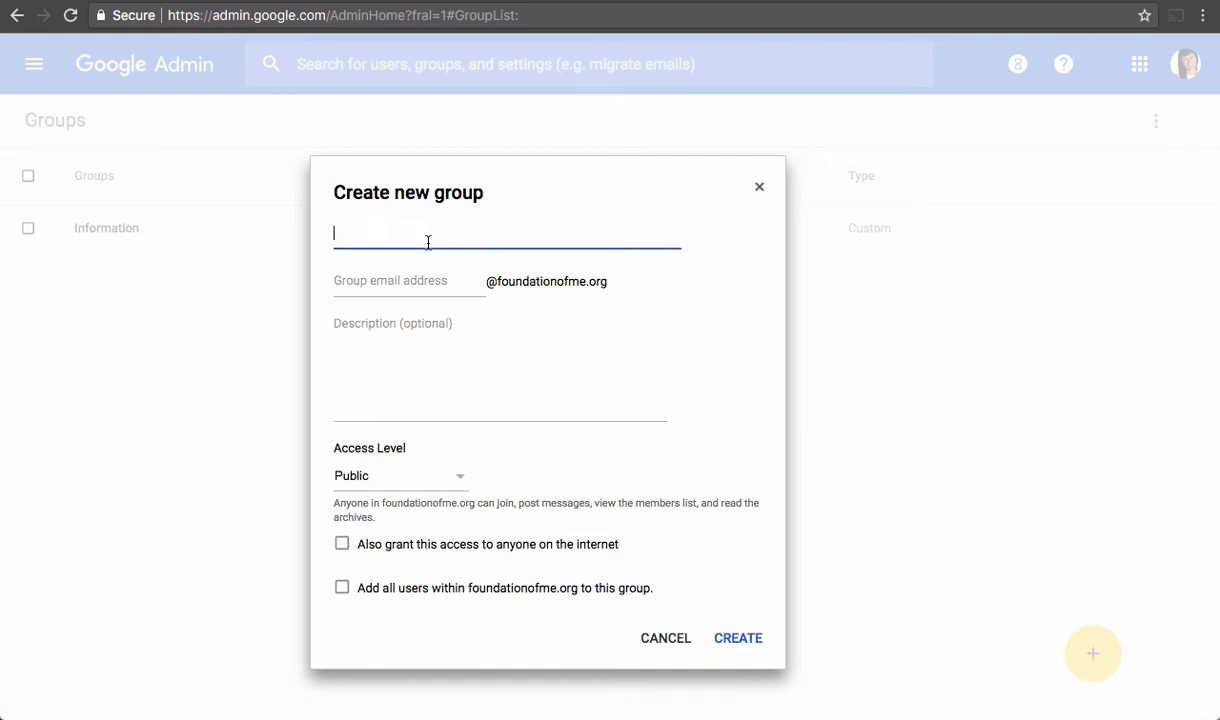
text(Workshops)
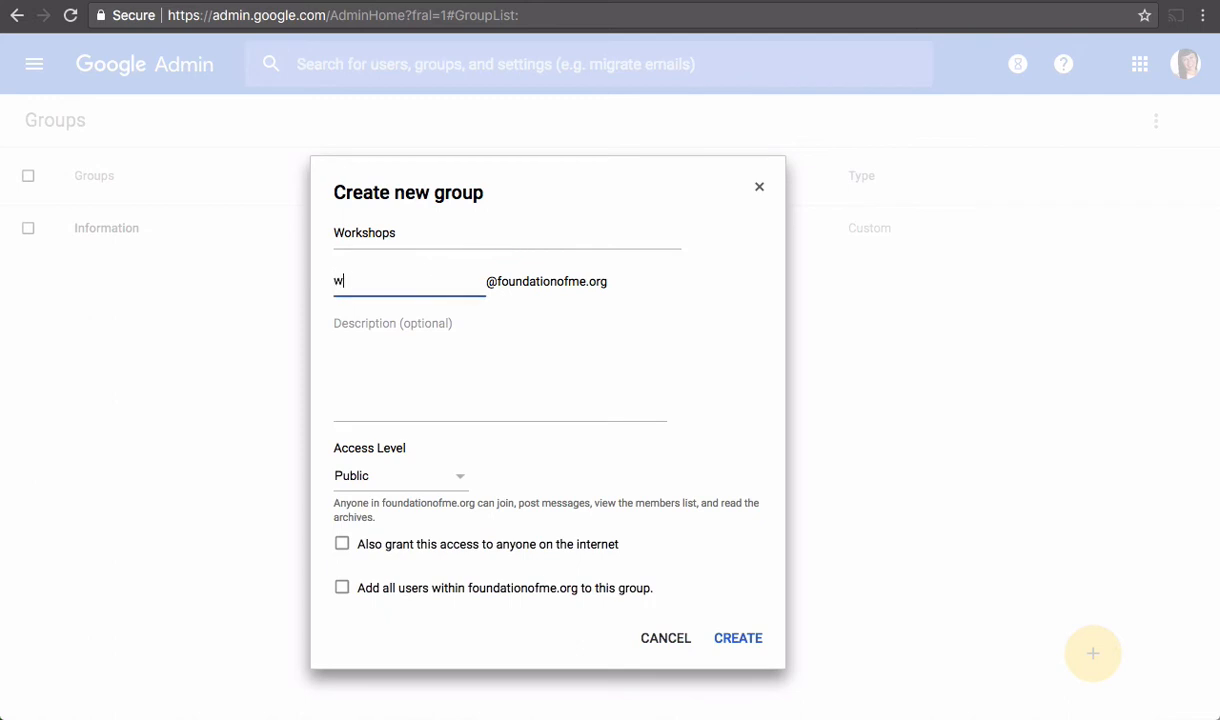
text(orkshop)
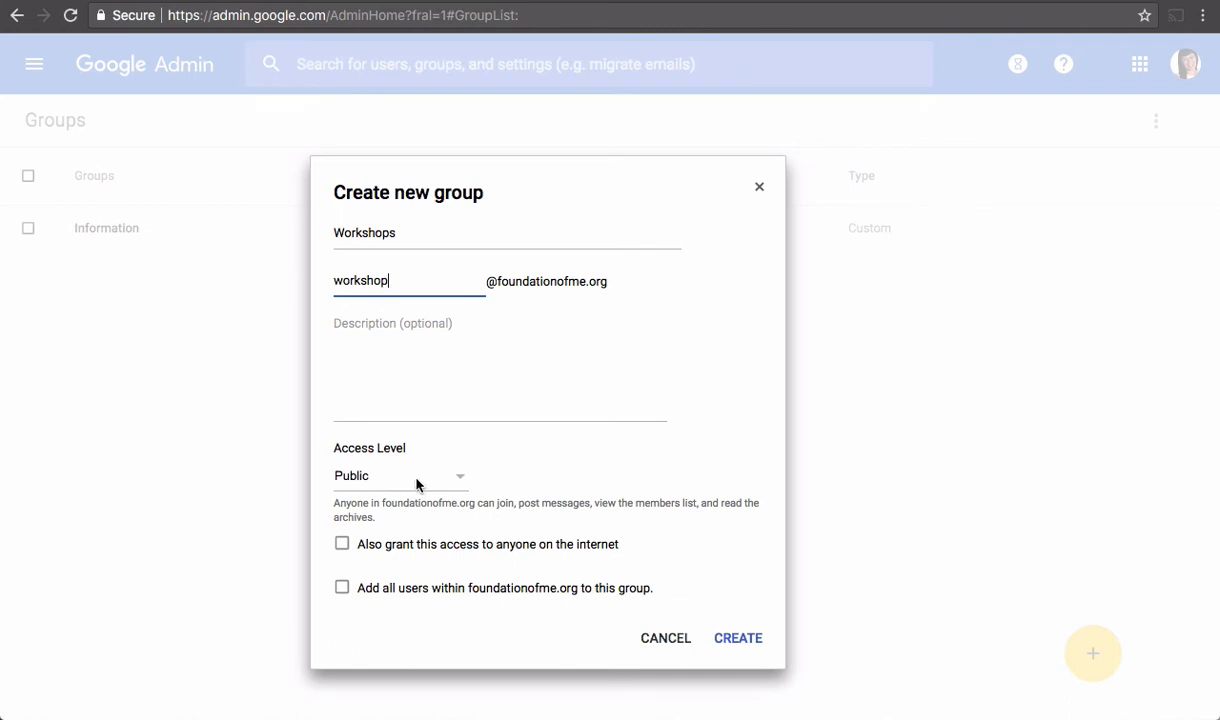
mouse_move(738, 638)
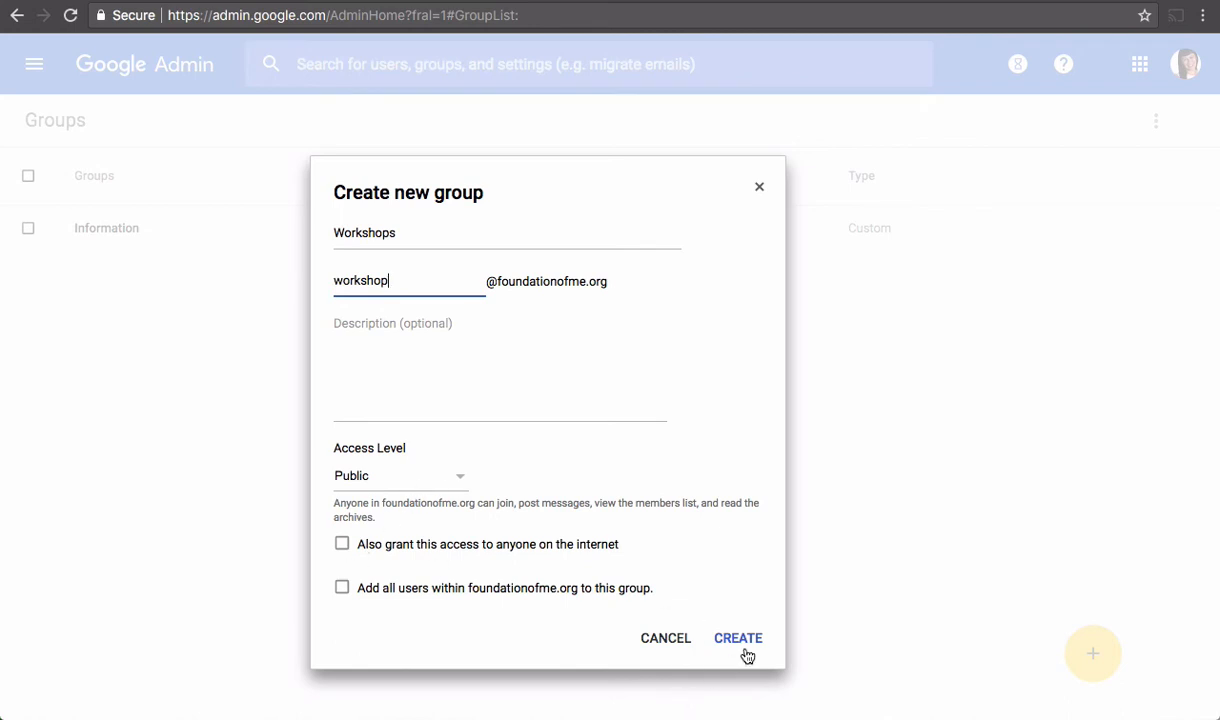
click(738, 638)
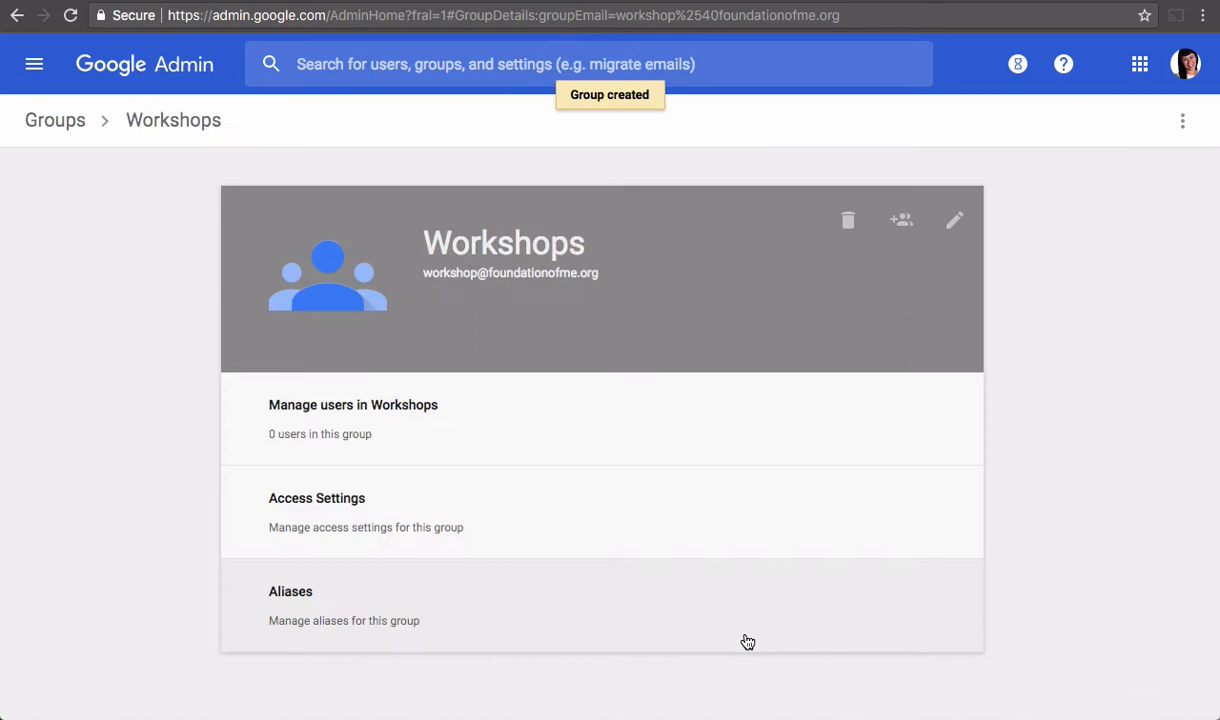
Step: Go to Manage users in Workshops to reach the group's member page
click(352, 418)
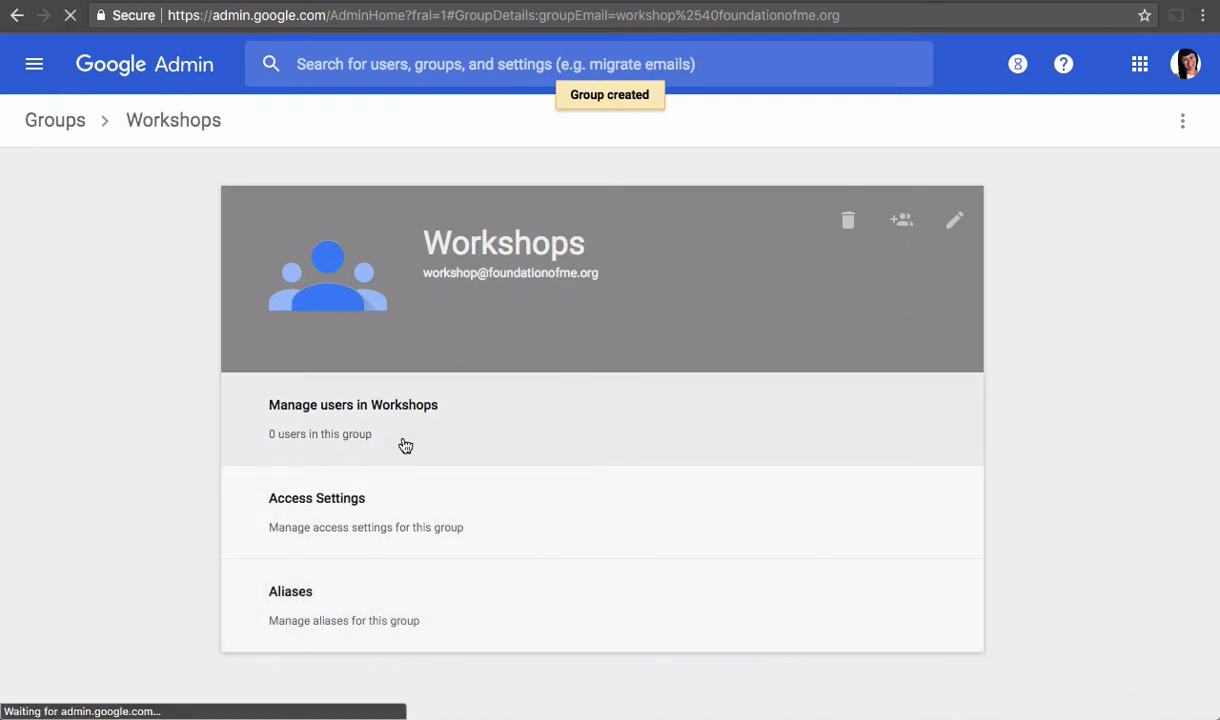
click(352, 420)
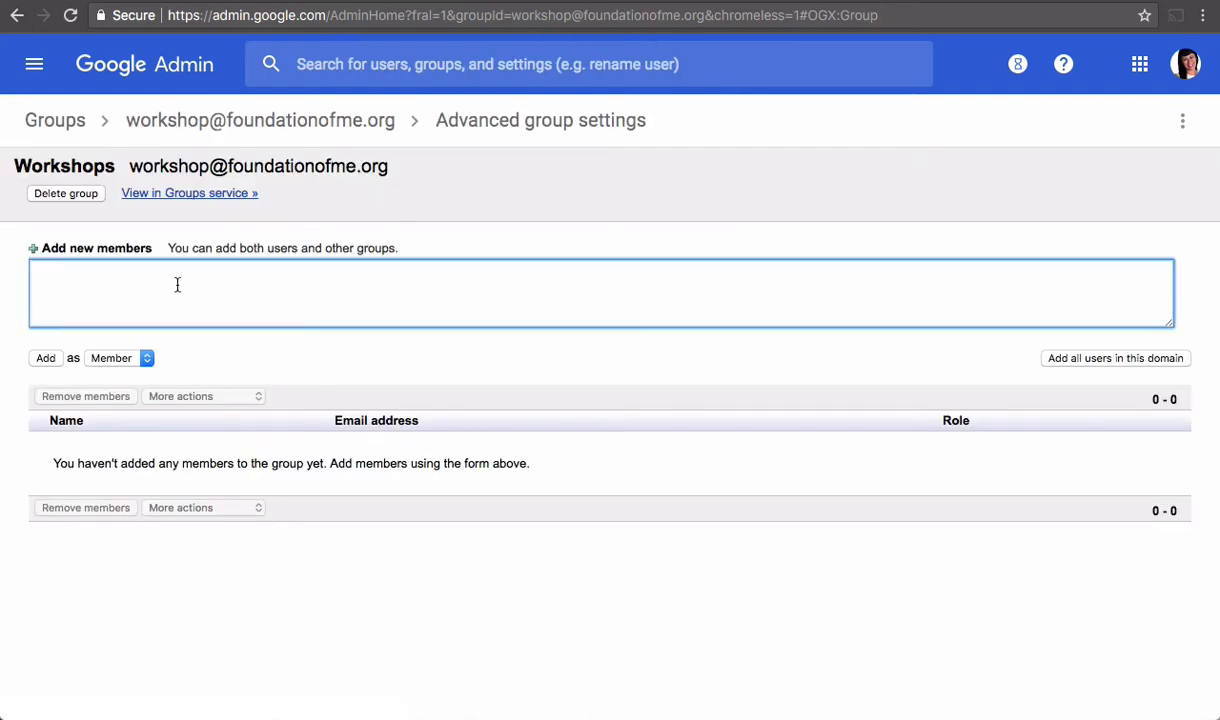
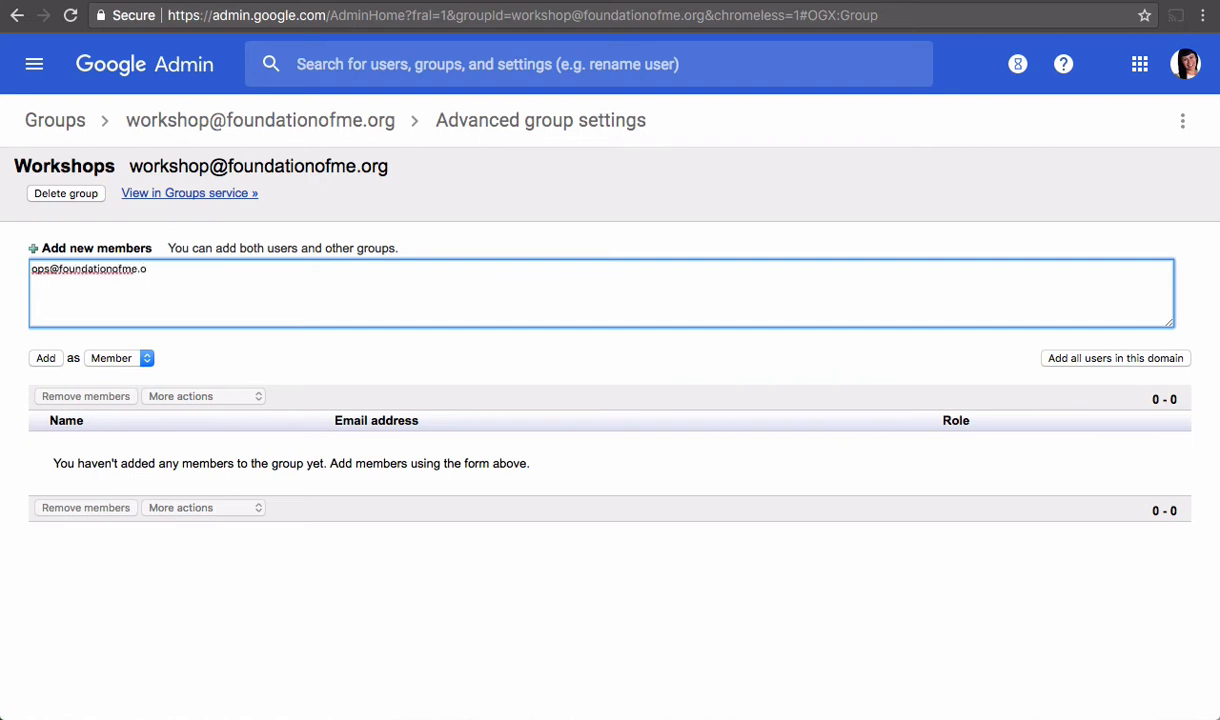
click(44, 358)
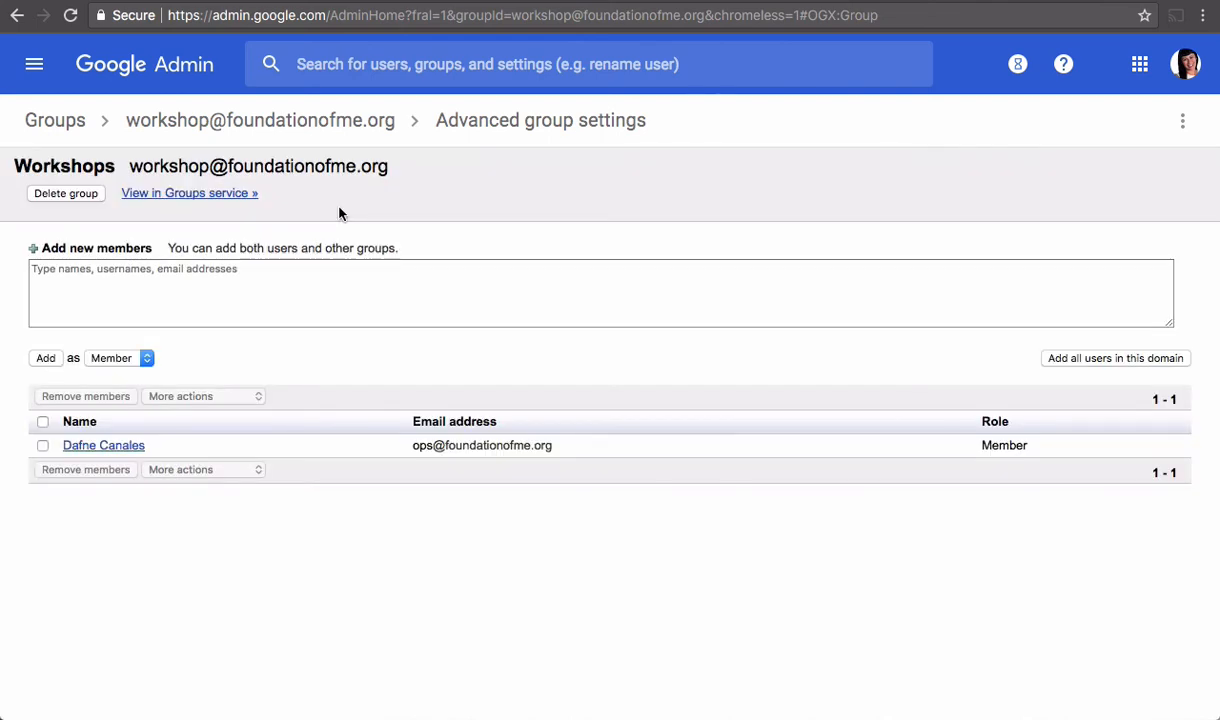
mouse_move(324, 130)
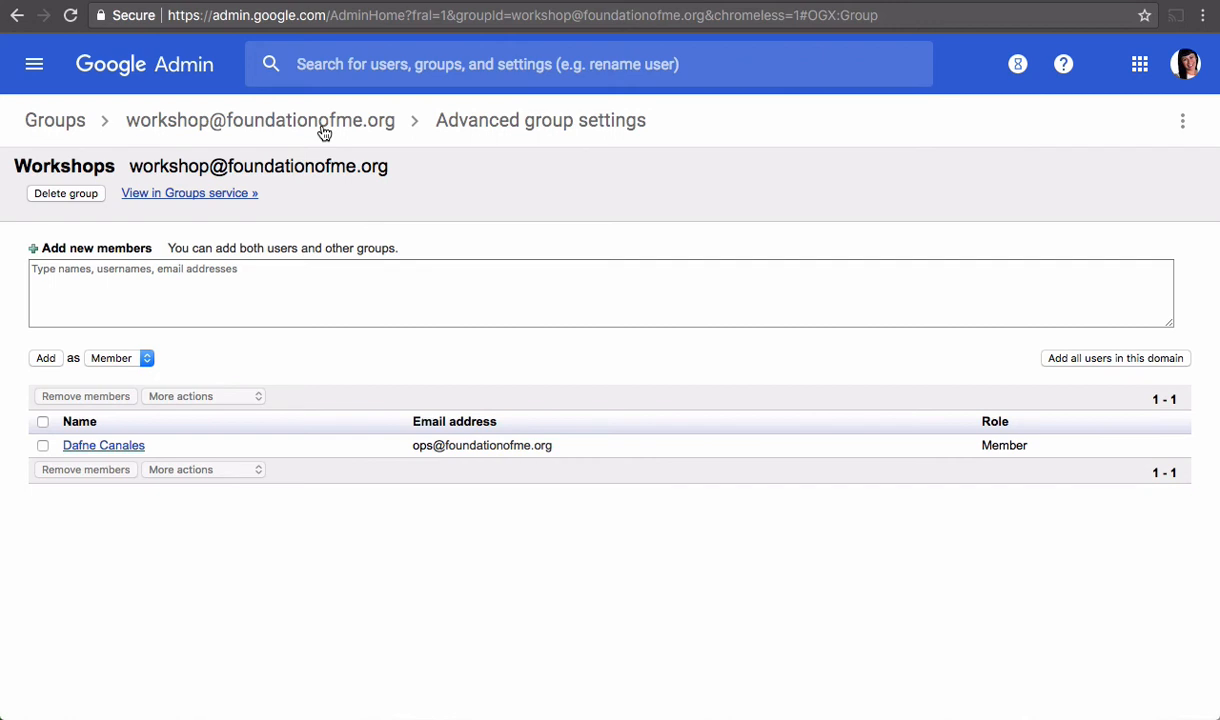
Step: Return to the Workshops overview and go to its Access Settings in Google Groups
click(260, 120)
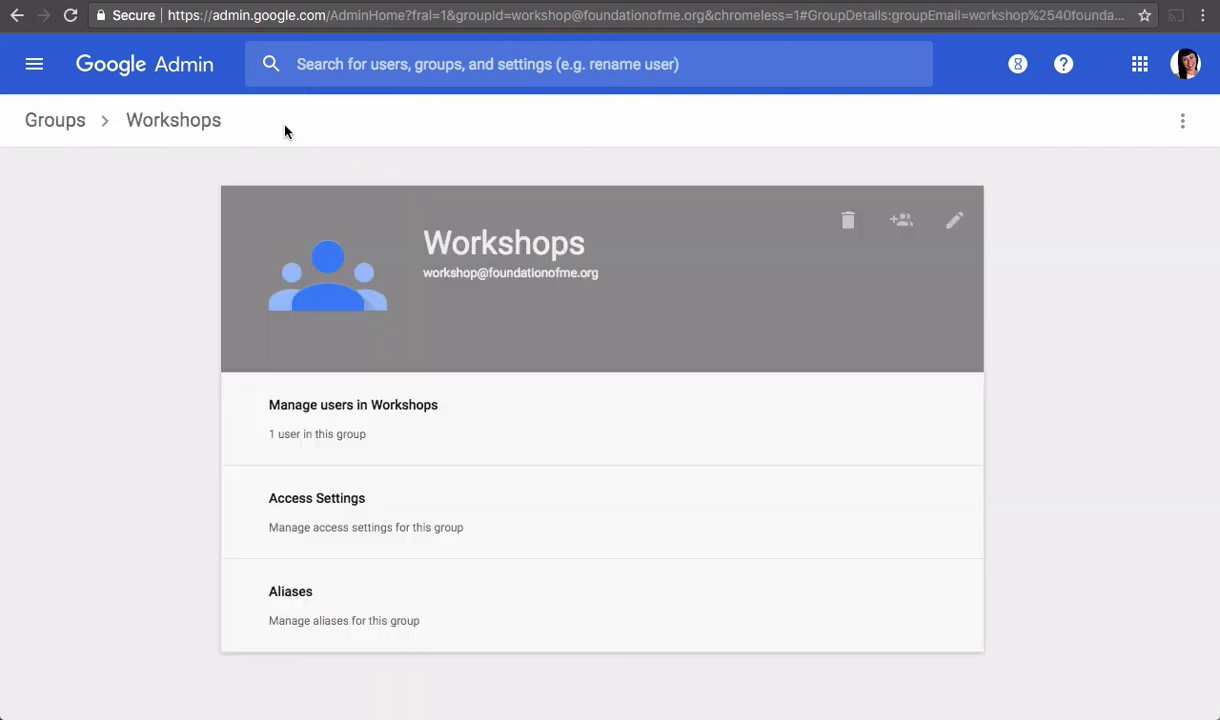
mouse_move(362, 510)
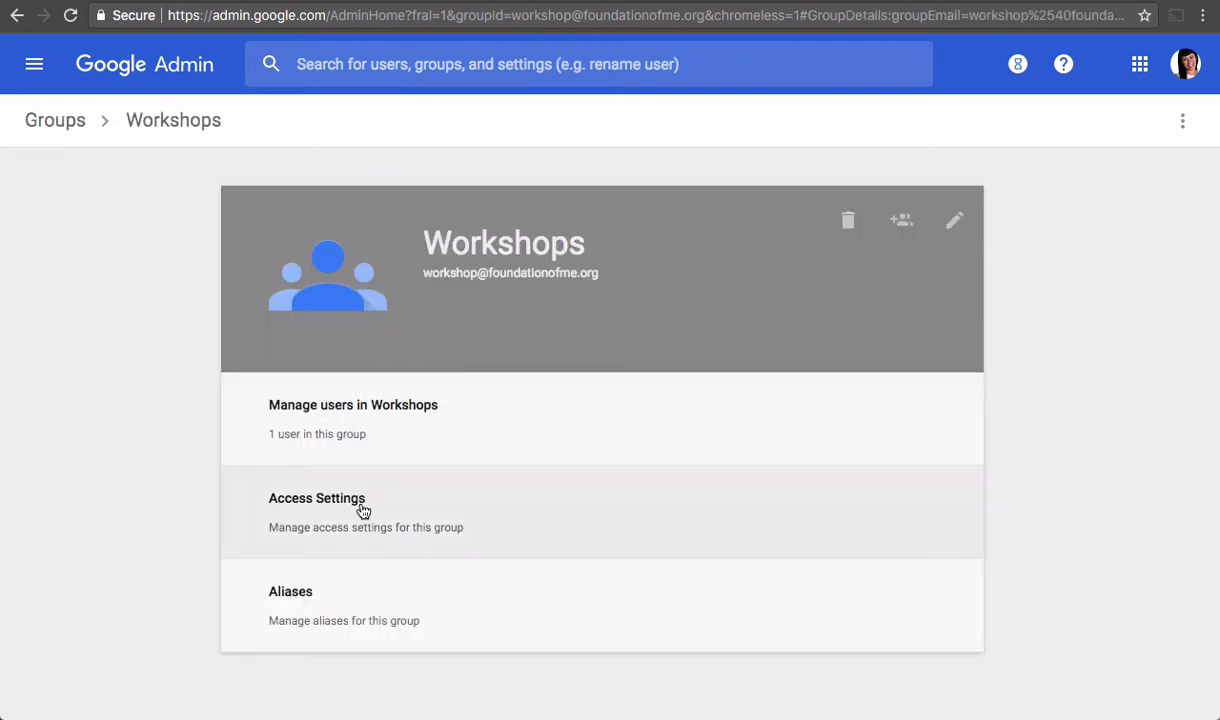
click(316, 498)
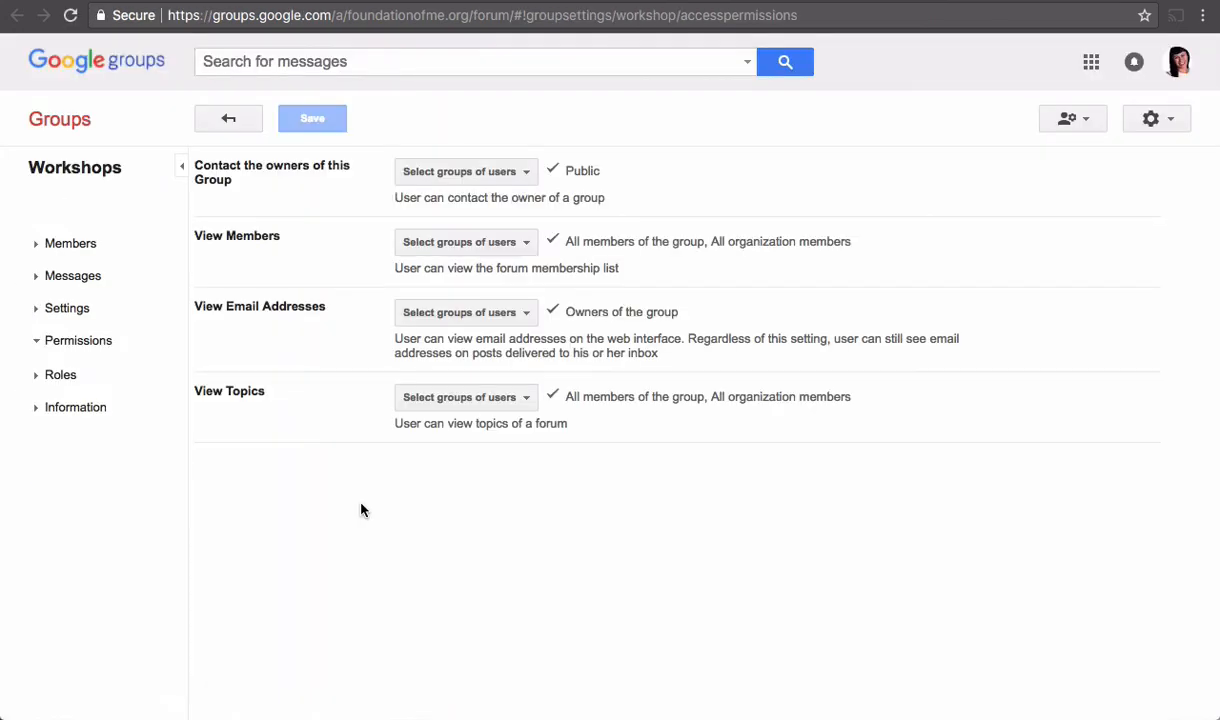
Step: Show Basic permissions and expand the Post 'Select groups of users' choices
click(78, 340)
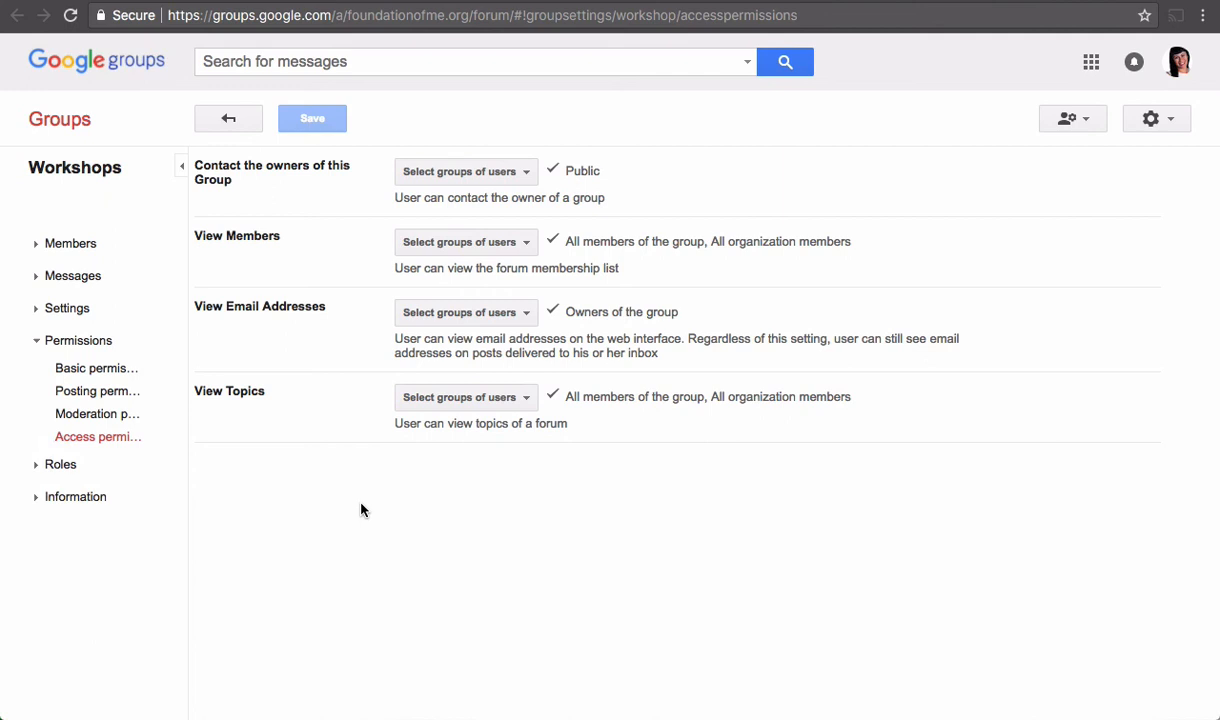
click(96, 368)
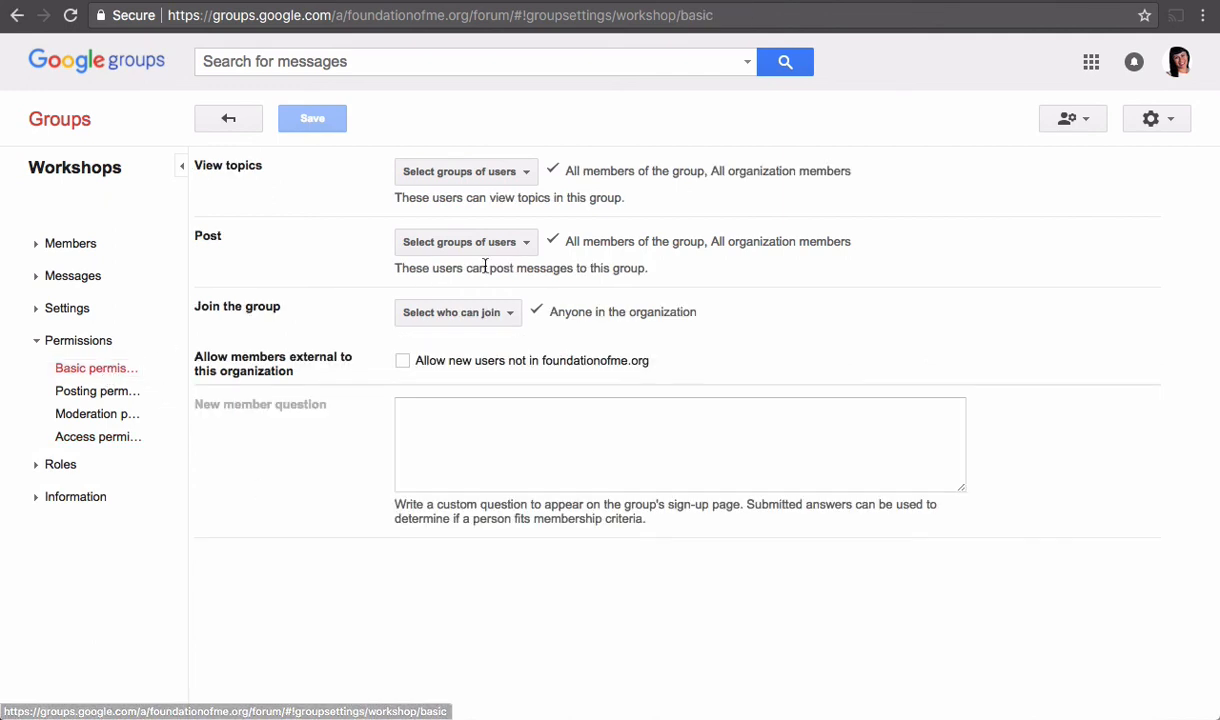
click(464, 240)
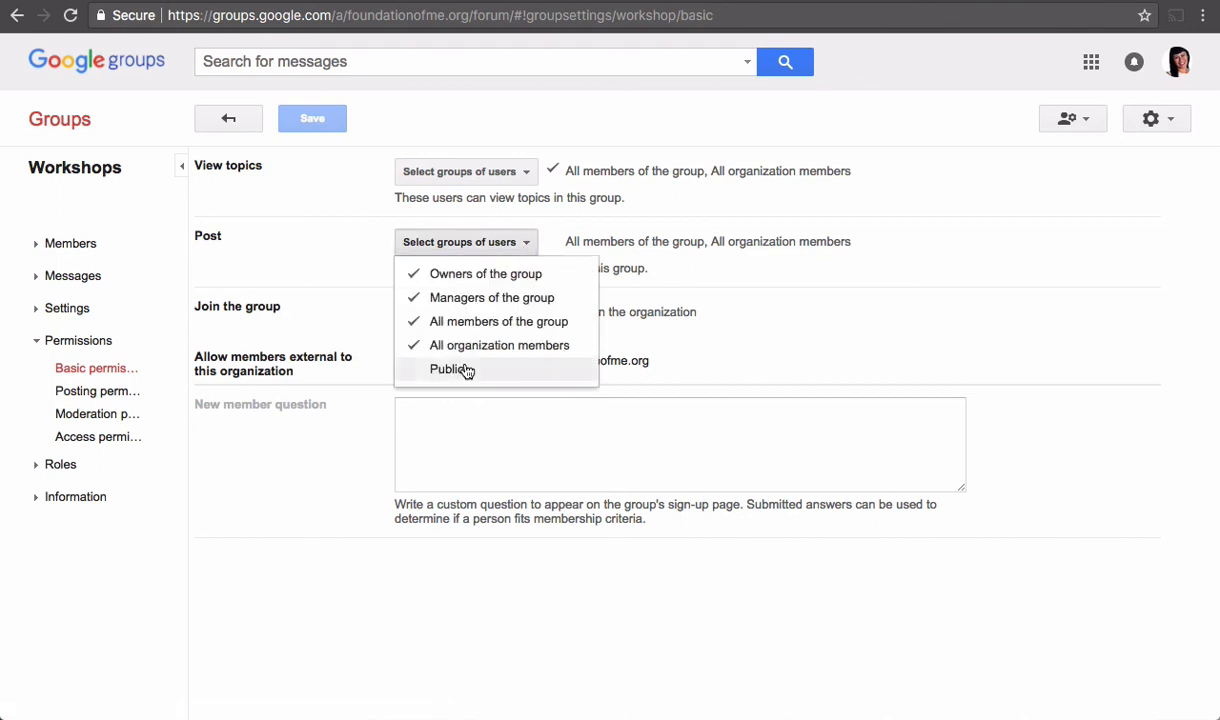